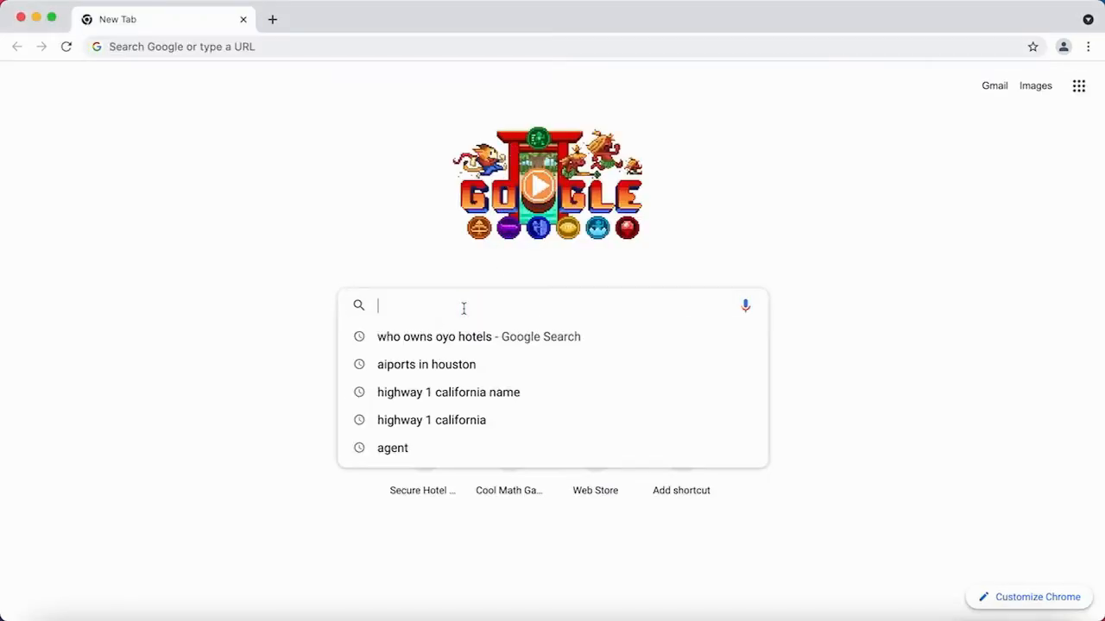
Search Google for 'hotelplanner careers'.
{"action": "type", "text": "hotelplanner careers"}
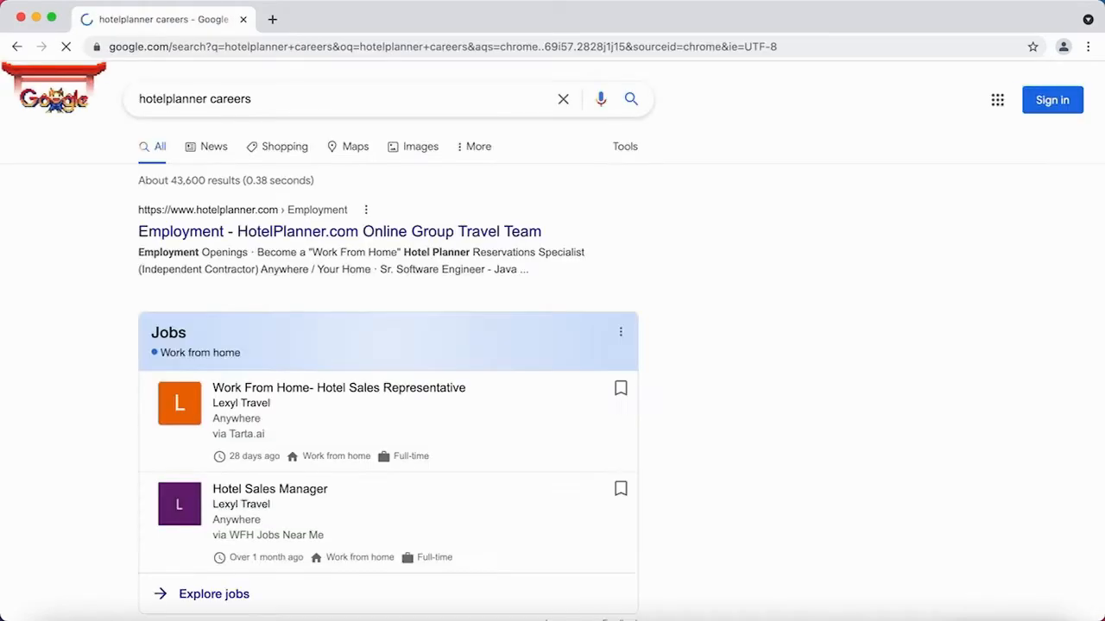
{"action": "mouse_move", "coordinate": [339, 232]}
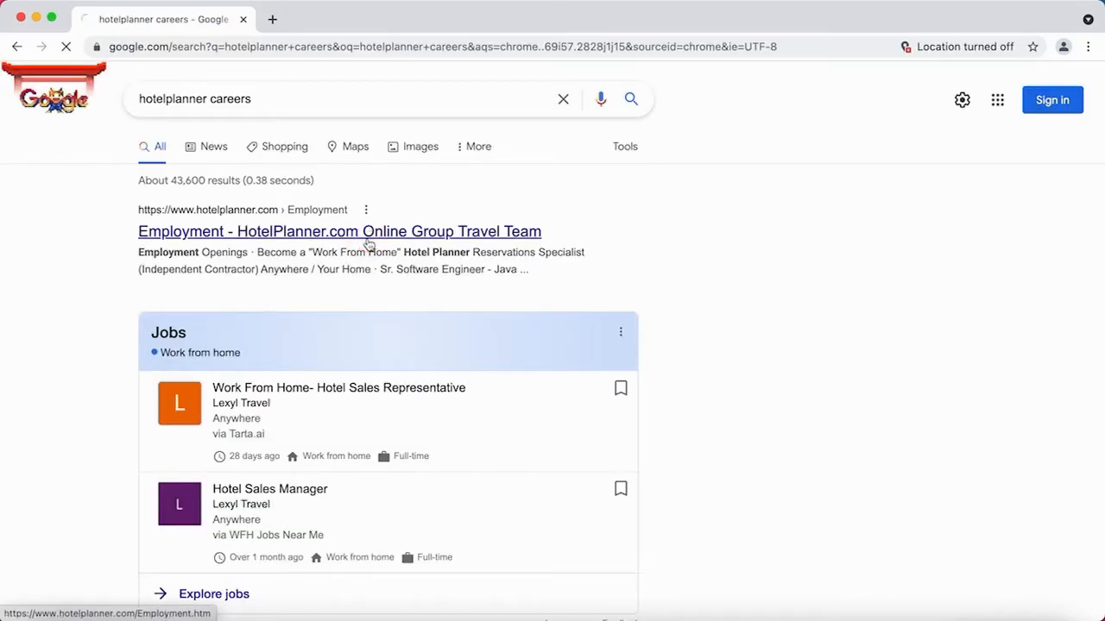
Open the 'Employment - HotelPlanner.com' result and scroll through the job openings.
{"action": "left_click", "coordinate": [340, 231]}
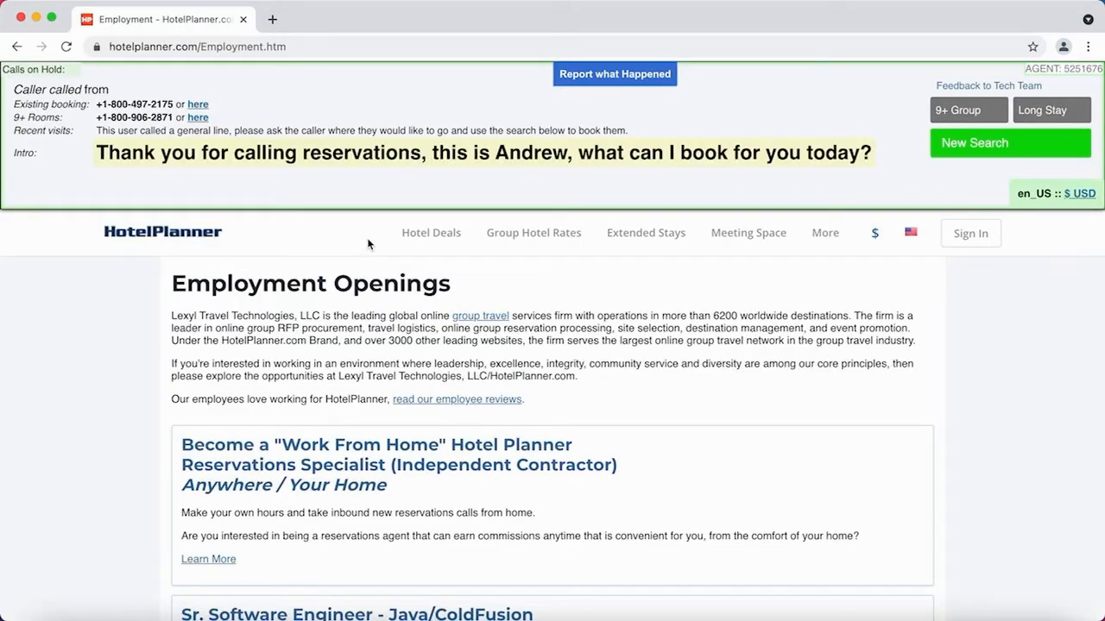
{"action": "scroll", "scroll_direction": "down", "scroll_amount": 3}
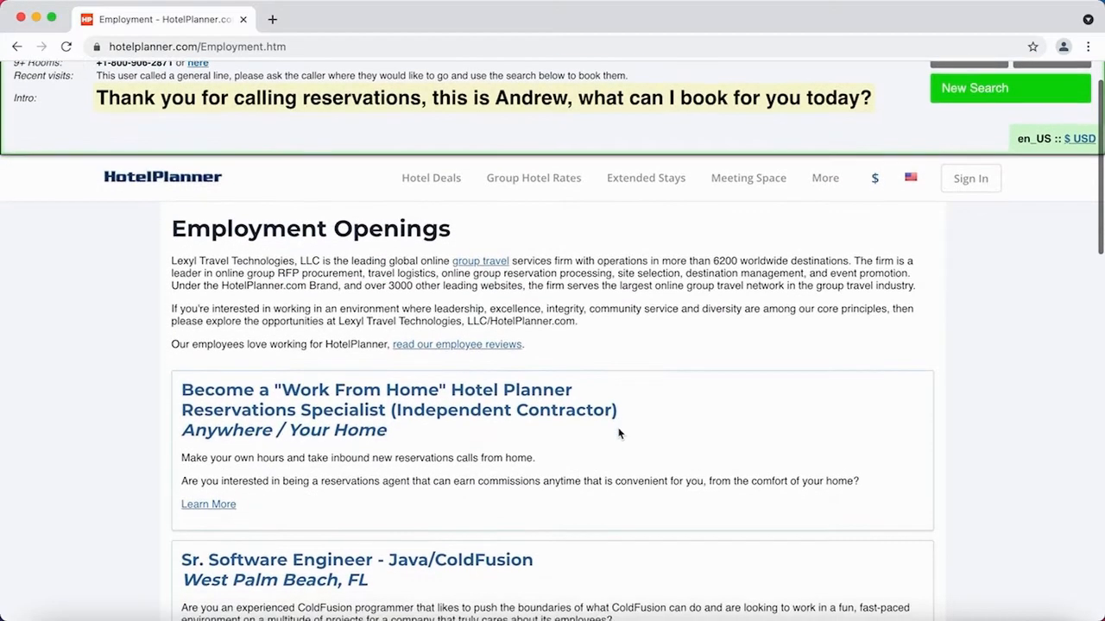
{"action": "scroll", "scroll_direction": "down", "scroll_amount": 3}
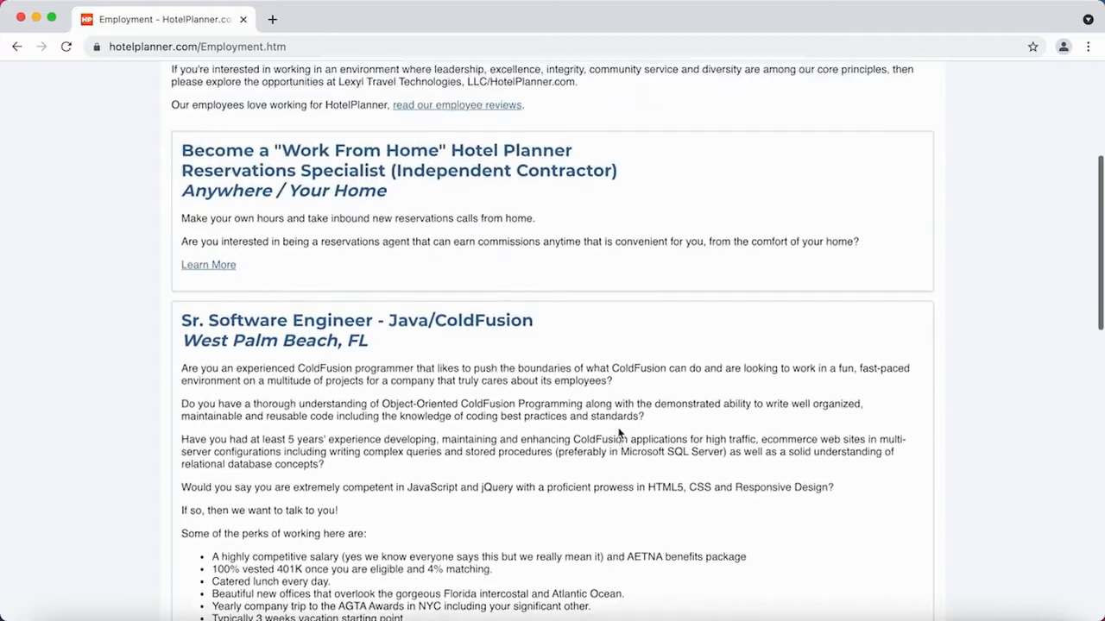
{"action": "scroll", "scroll_direction": "up", "scroll_amount": 3}
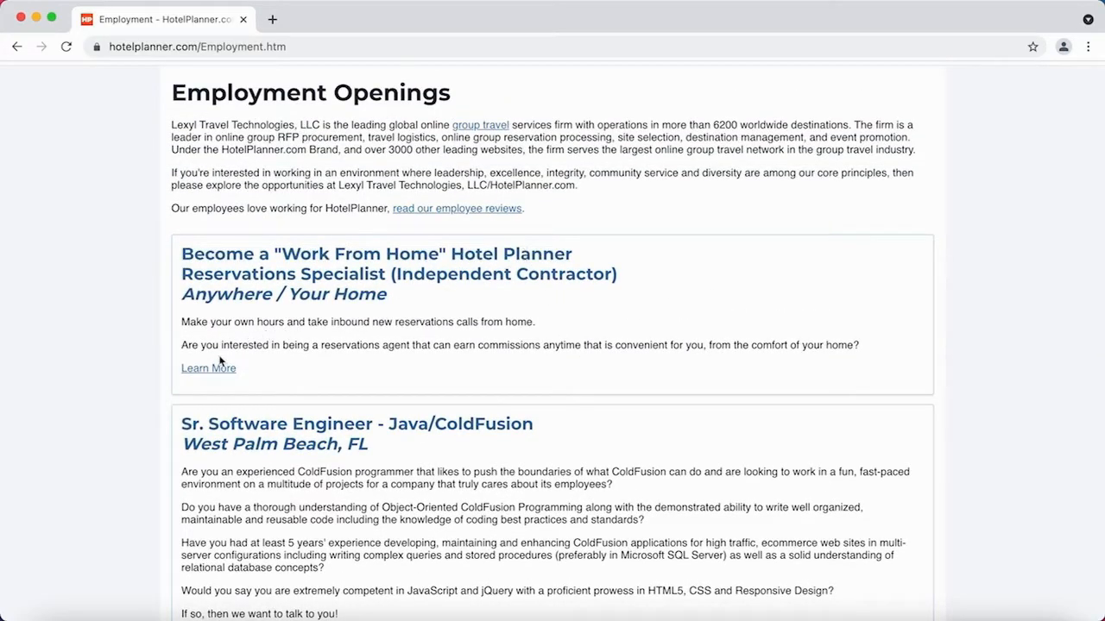
Open the Work From Home Reservations Specialist listing and scroll to the Speed Test upload.
{"action": "left_click", "coordinate": [208, 368]}
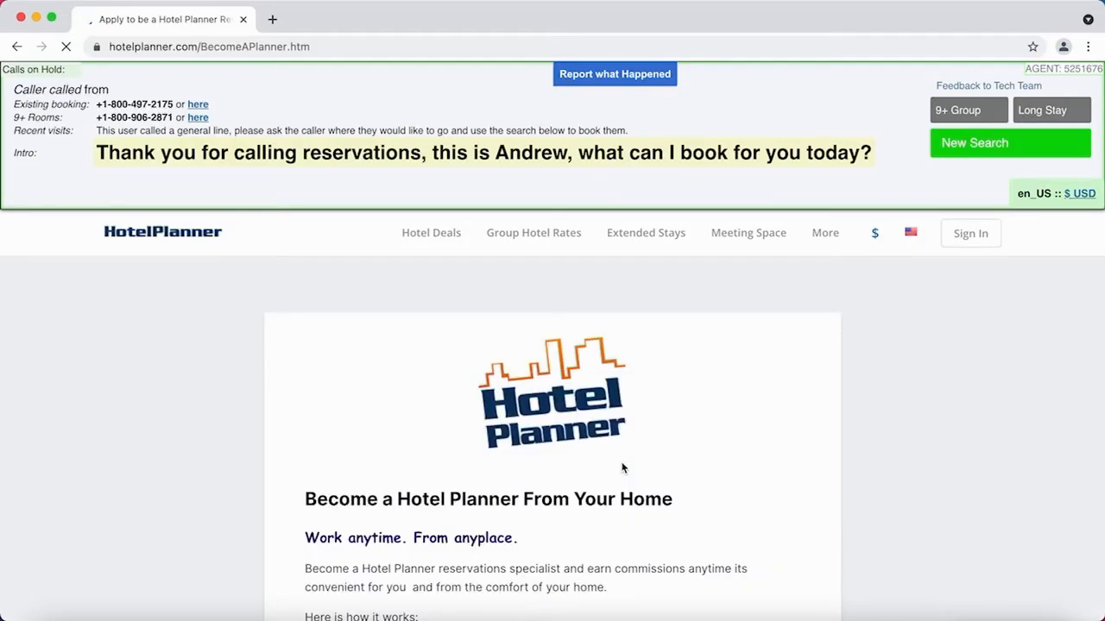
{"action": "scroll", "scroll_direction": "down", "scroll_amount": 3}
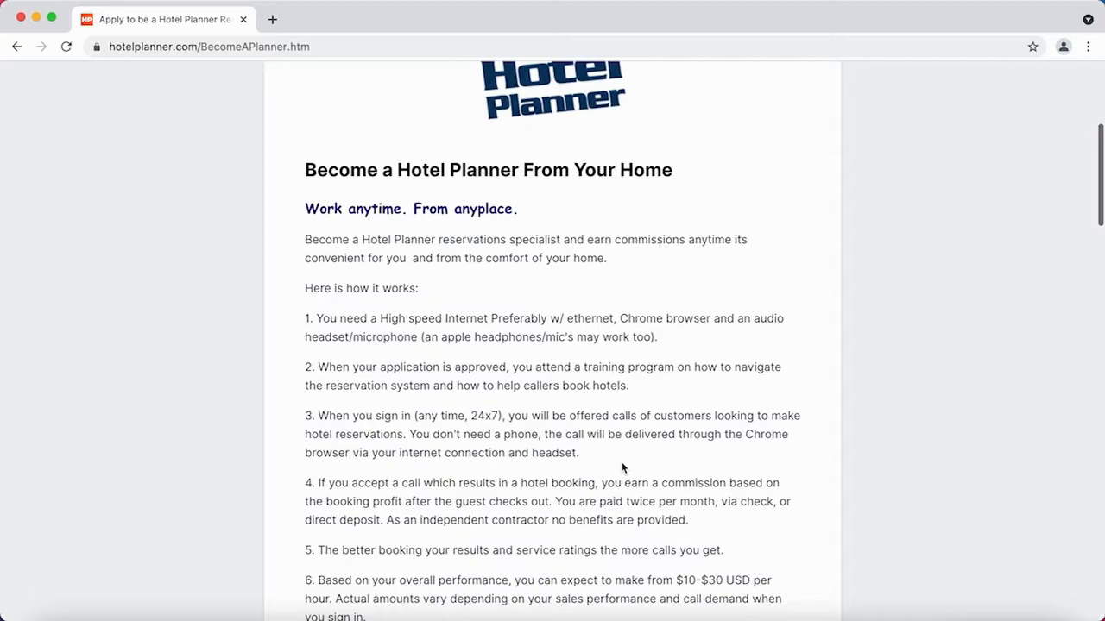
{"action": "scroll", "scroll_direction": "down", "scroll_amount": 3}
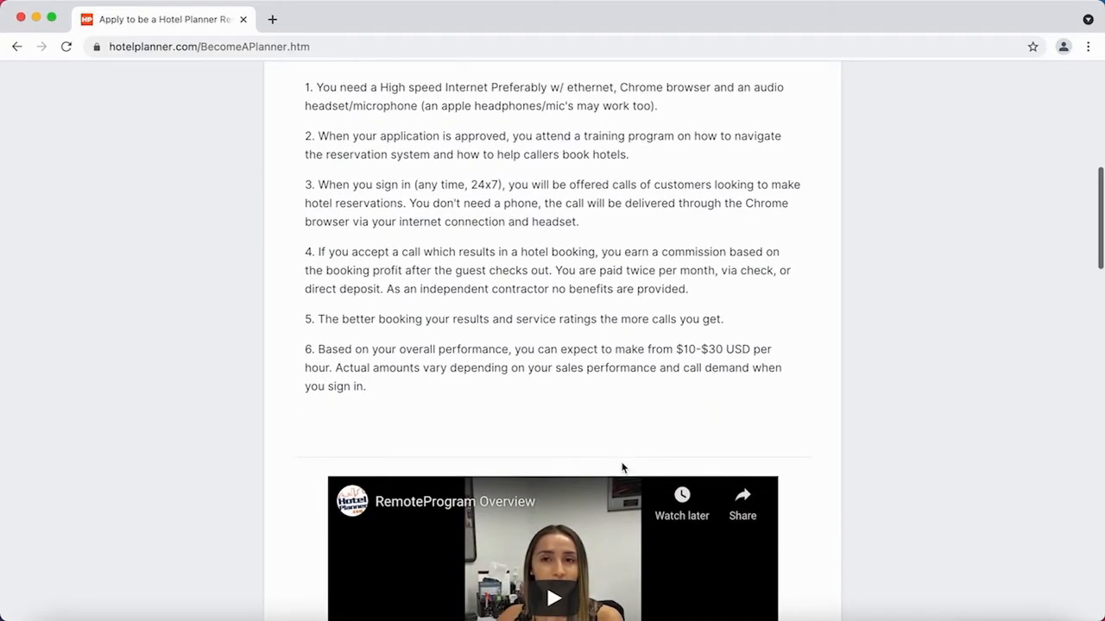
{"action": "scroll", "scroll_direction": "down", "scroll_amount": 3}
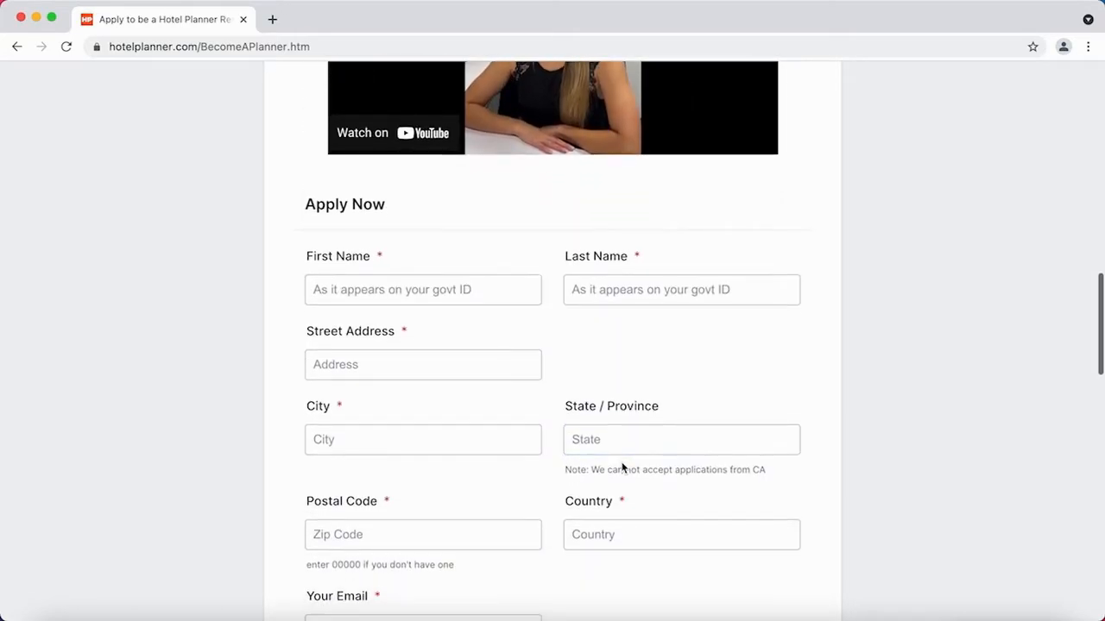
{"action": "scroll", "scroll_direction": "down", "scroll_amount": 3}
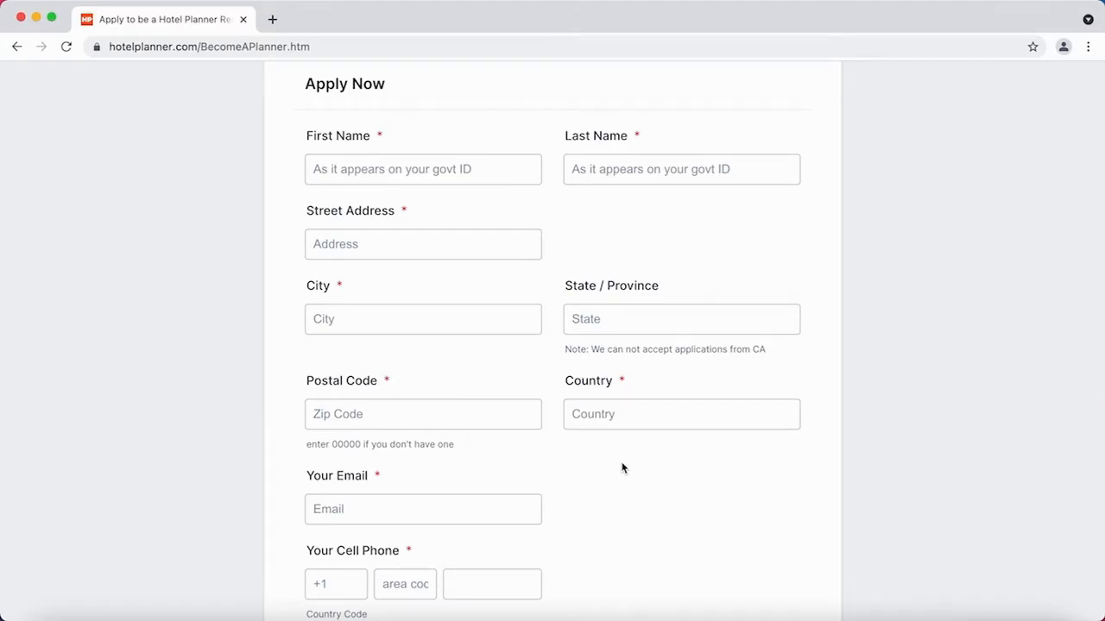
{"action": "scroll", "scroll_direction": "down", "scroll_amount": 3}
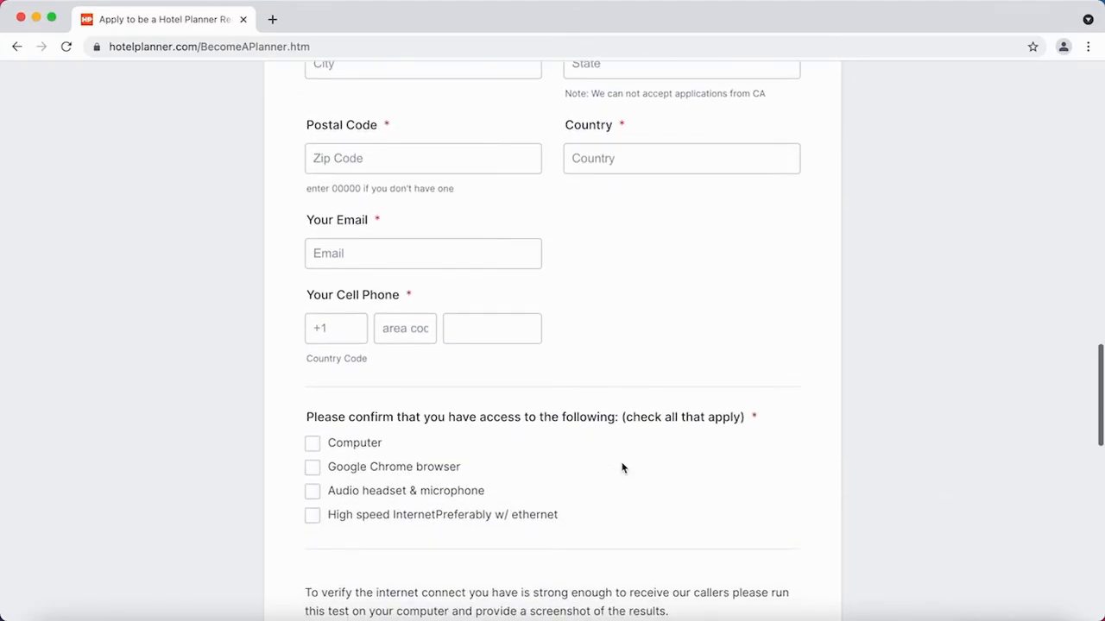
{"action": "scroll", "scroll_direction": "down", "scroll_amount": 3}
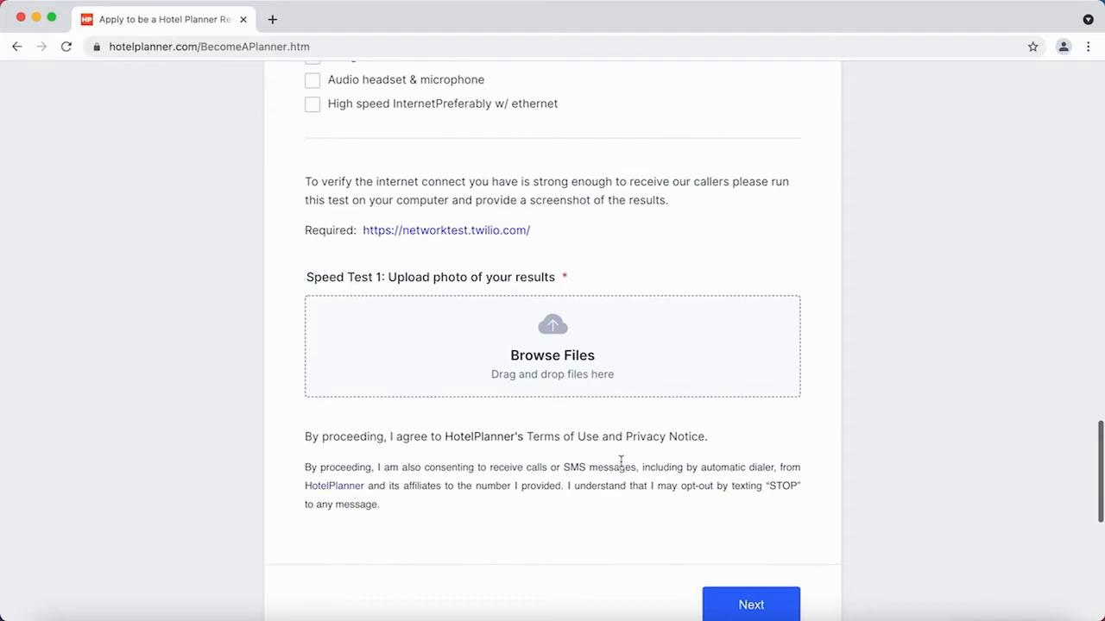